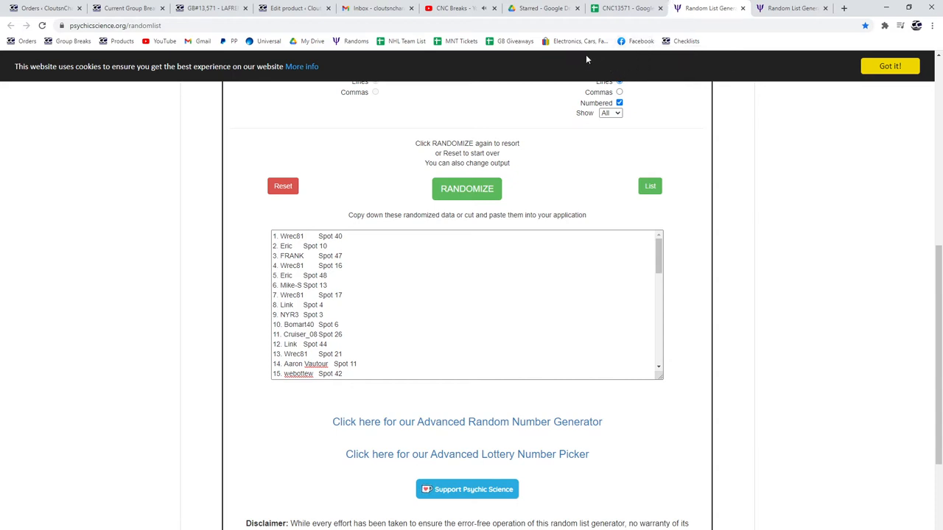
{"action": "mouse_move", "coordinate": [564, 153]}
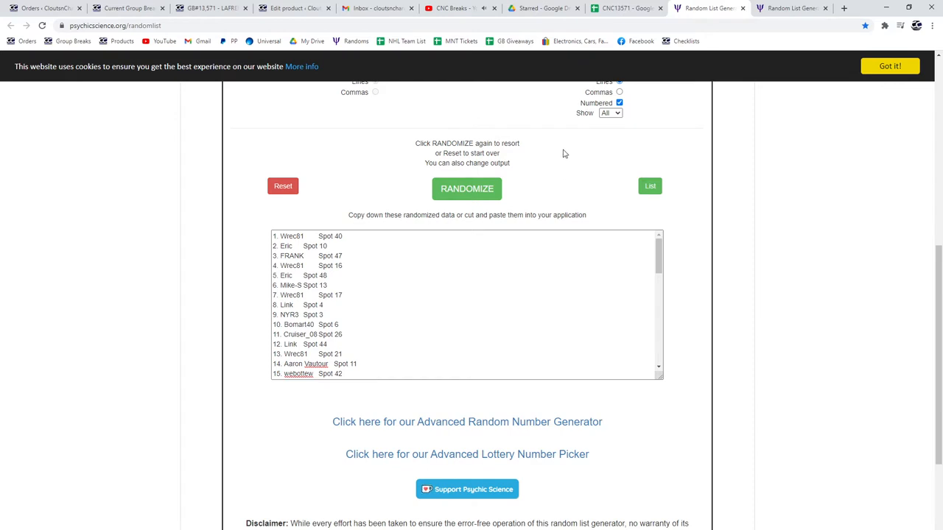
{"action": "mouse_move", "coordinate": [467, 189]}
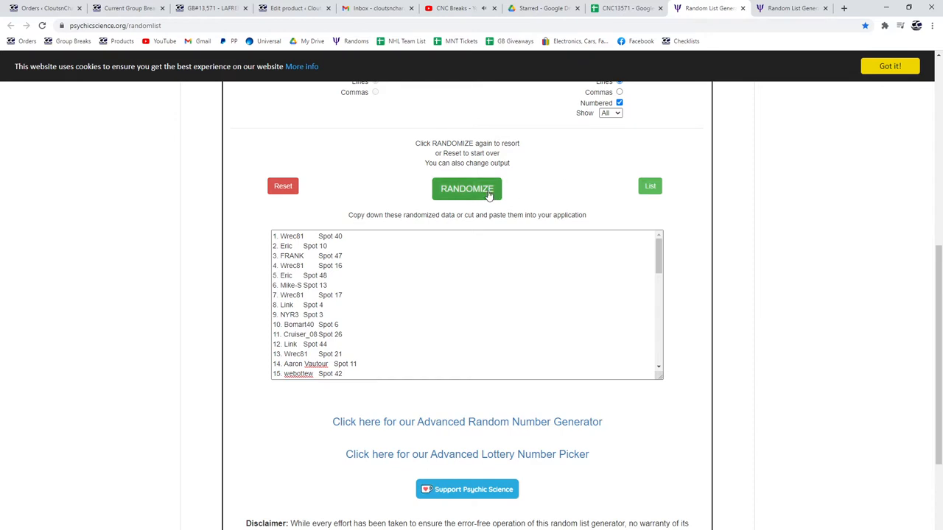
- Reshuffle the 50-entry names-and-spots list and select it for copying
{"action": "left_click", "coordinate": [467, 189]}
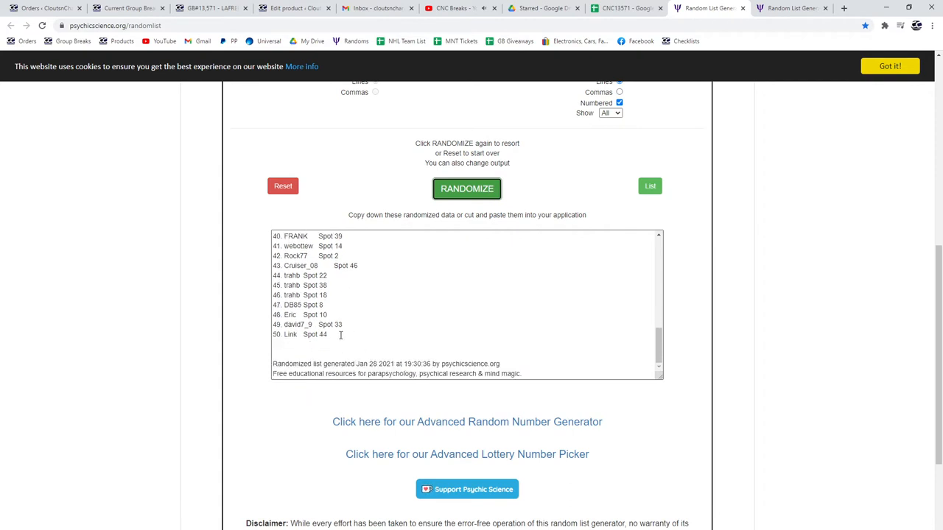
{"action": "left_click", "coordinate": [465, 189]}
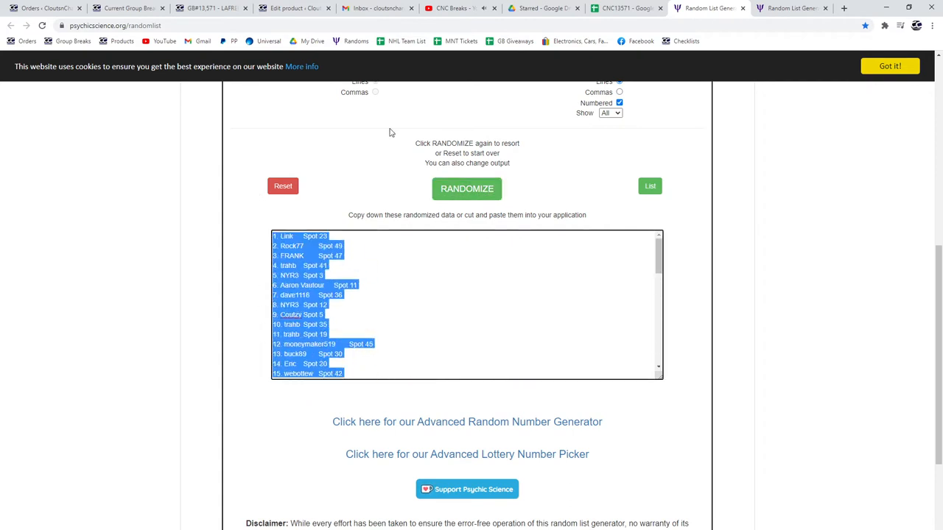
{"action": "left_click", "coordinate": [622, 9]}
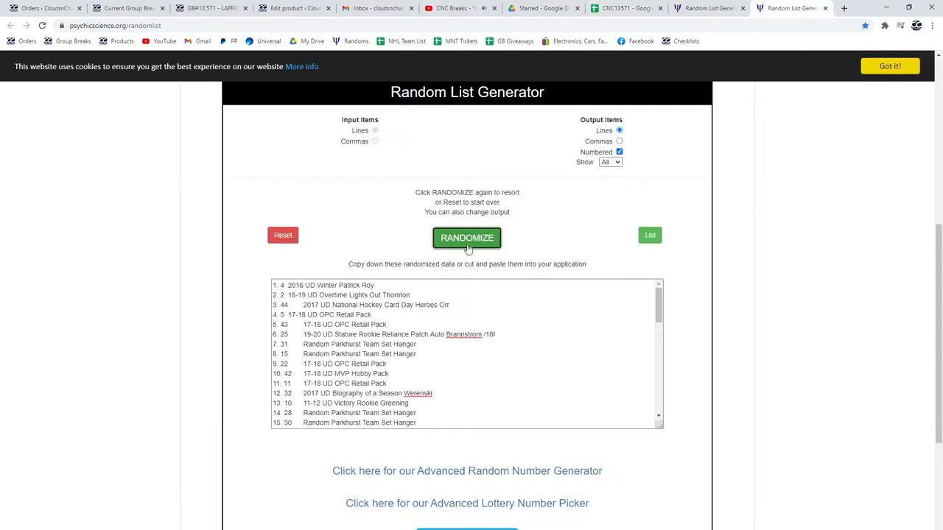
- Reshuffle the hockey card items list and select it for copying
{"action": "left_click", "coordinate": [465, 237]}
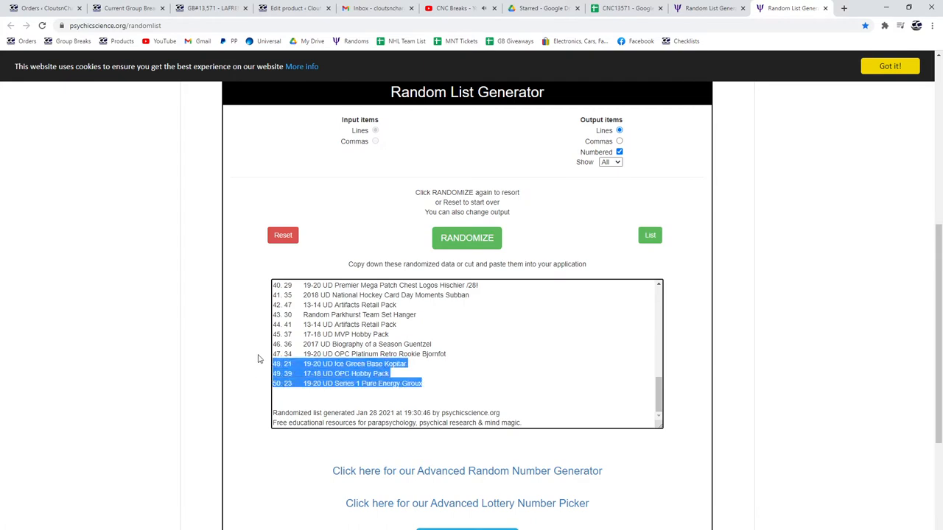
{"action": "left_click", "coordinate": [626, 9]}
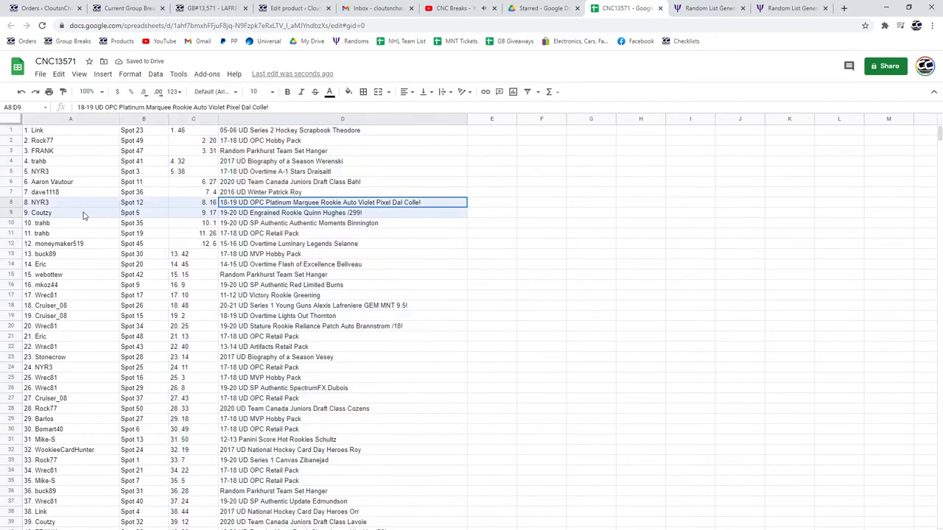
- Bold the Dal Colle autograph, Lafreniere GEM MINT and Hischier patch pairing rows
{"action": "left_click", "coordinate": [288, 92]}
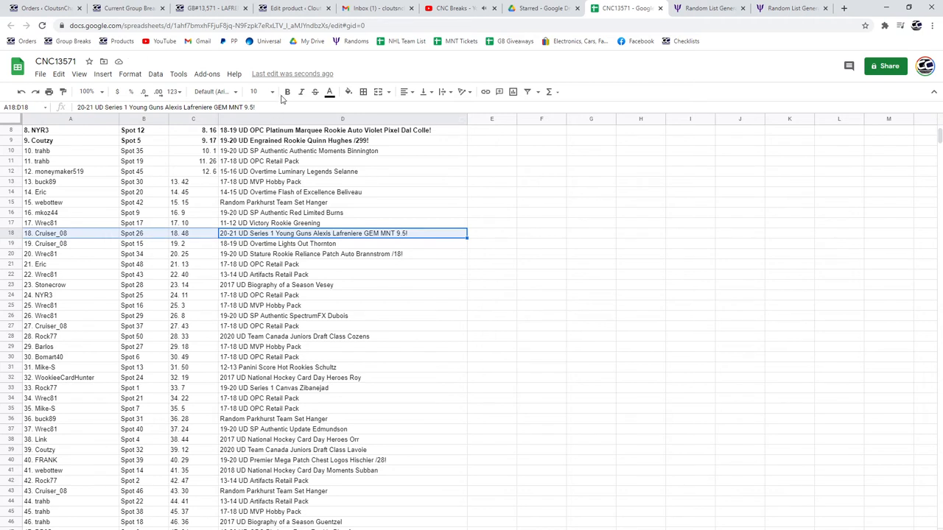
{"action": "left_click", "coordinate": [287, 92]}
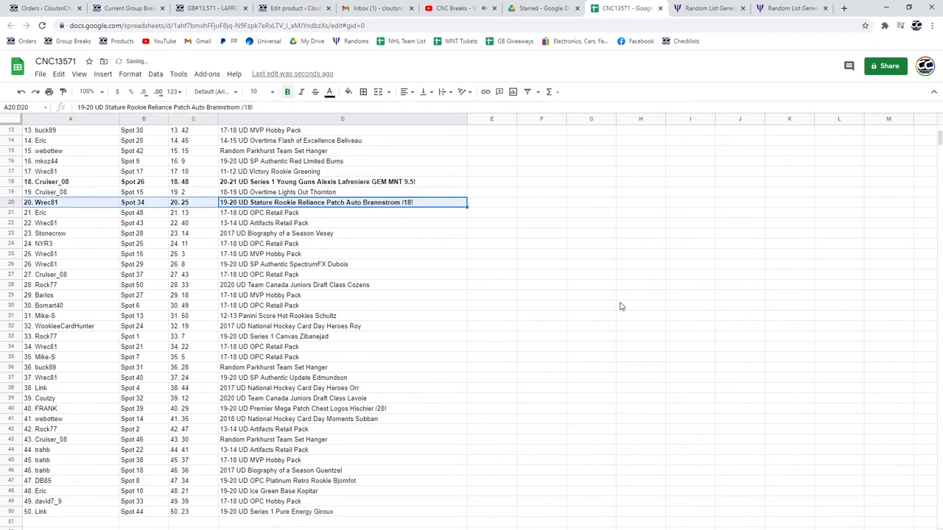
{"action": "scroll", "scroll_direction": "down", "scroll_amount": 3}
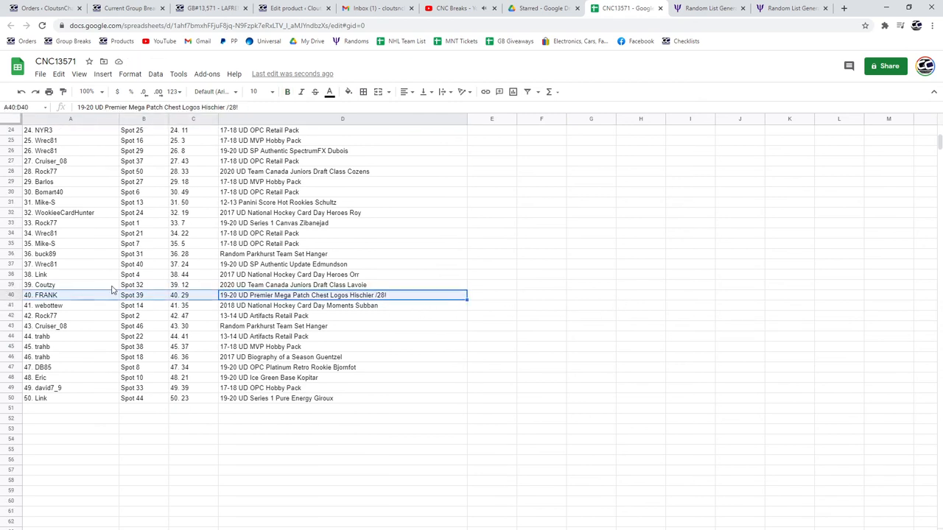
{"action": "left_click", "coordinate": [288, 91]}
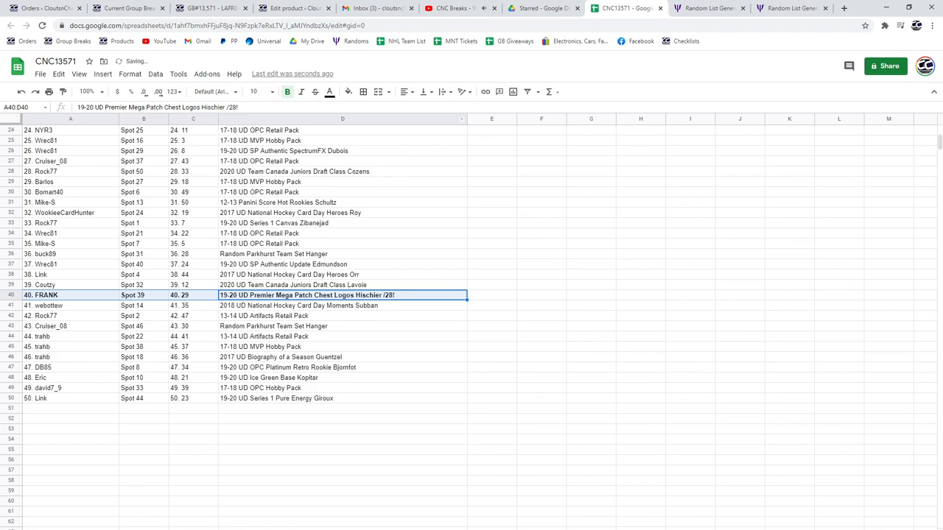